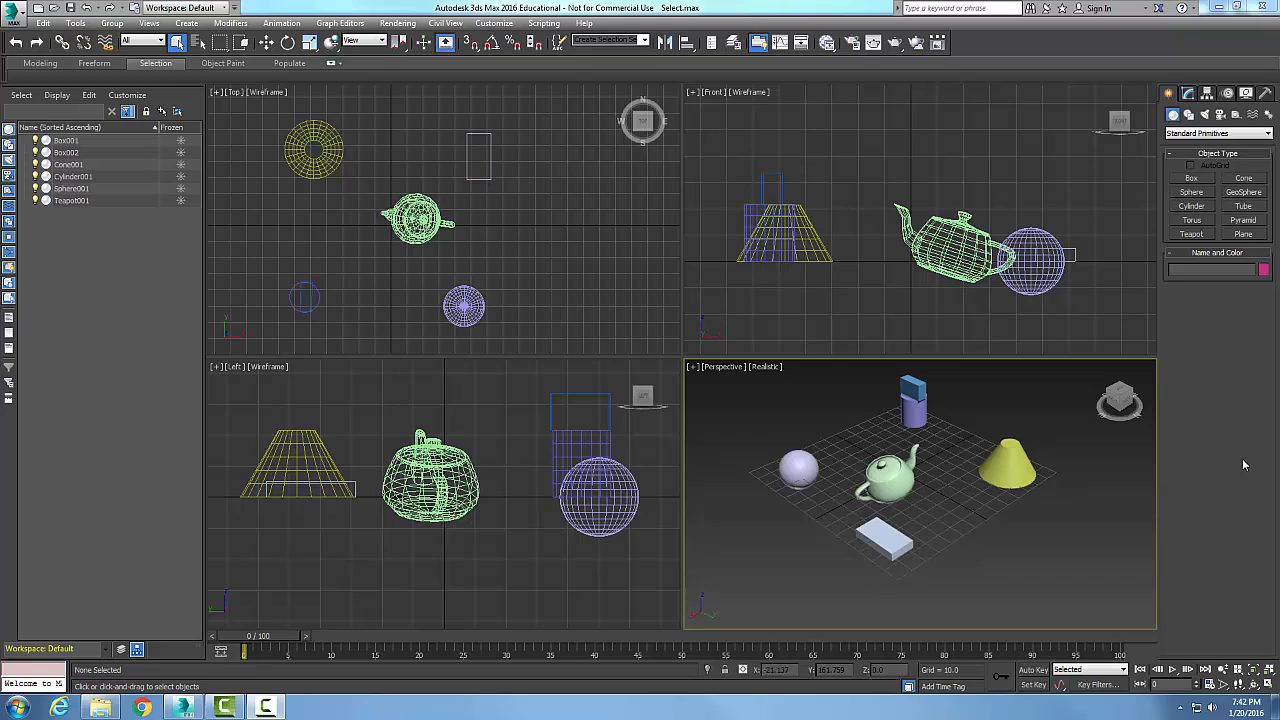
mouse_move(1256, 462)
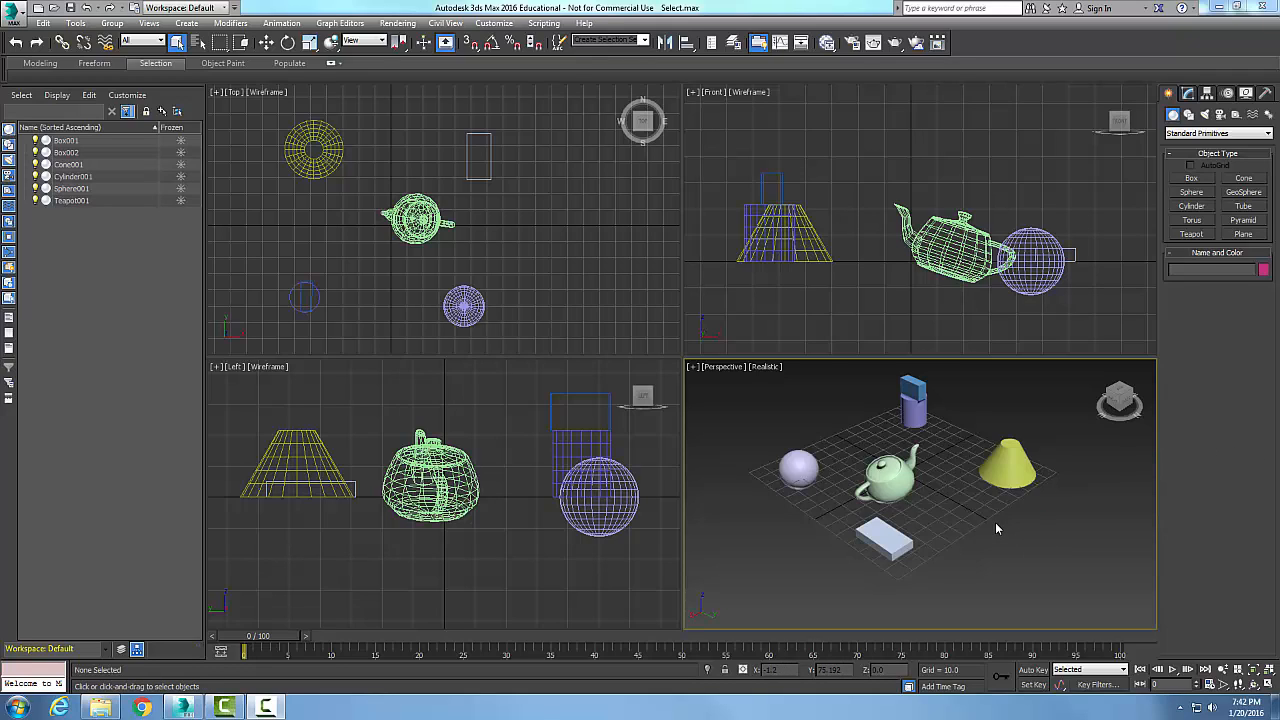
mouse_move(519, 280)
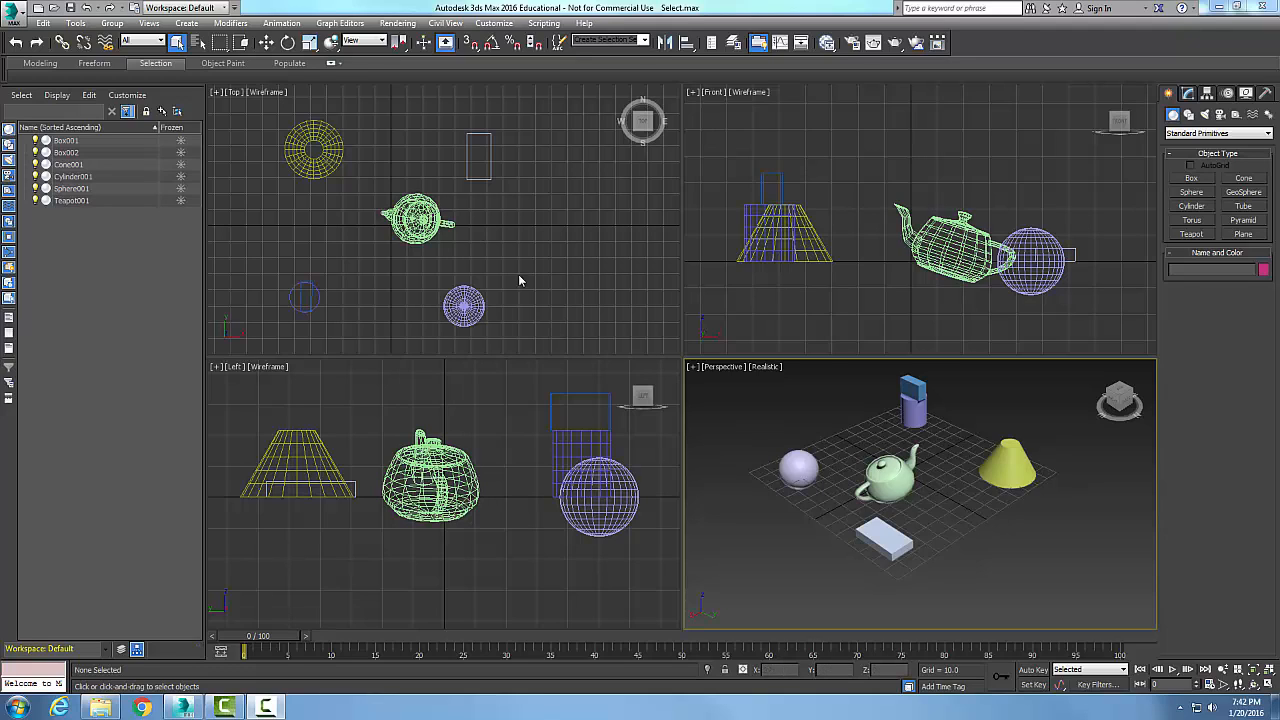
mouse_move(178, 42)
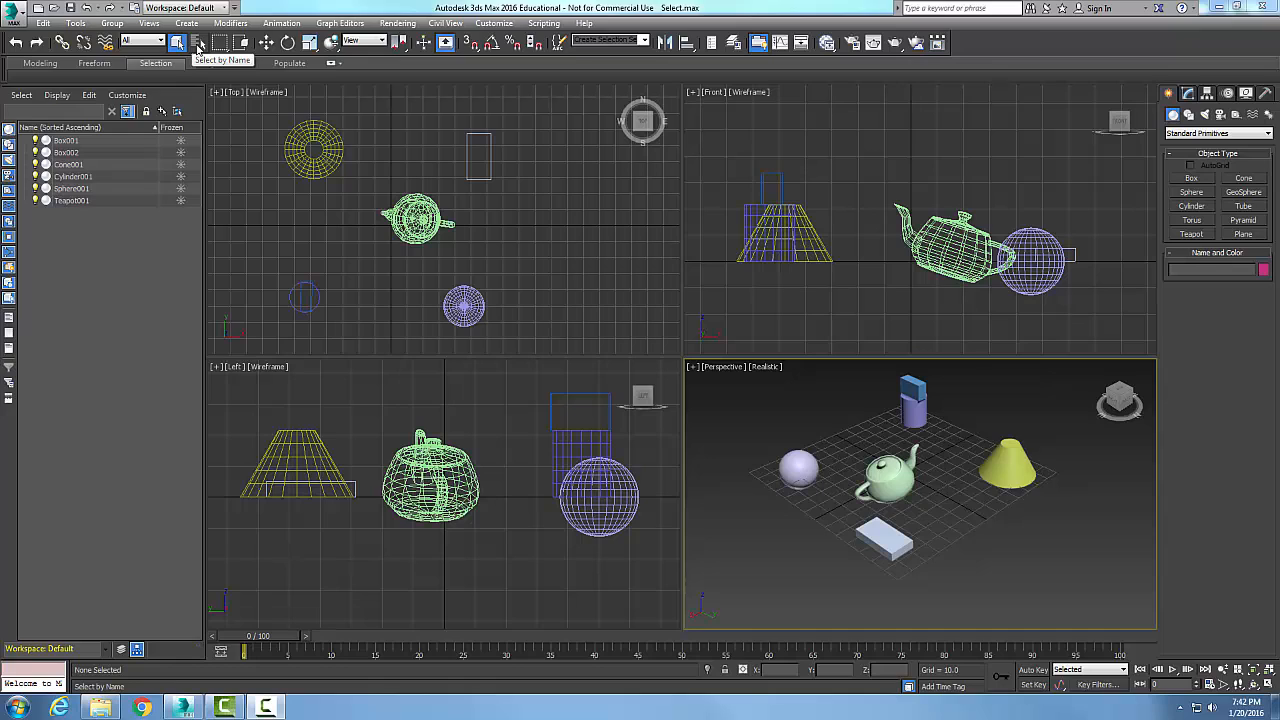
Pick Box002, Cylinder001 and Teapot001 in the Select by Name list and confirm.
left_click(177, 42)
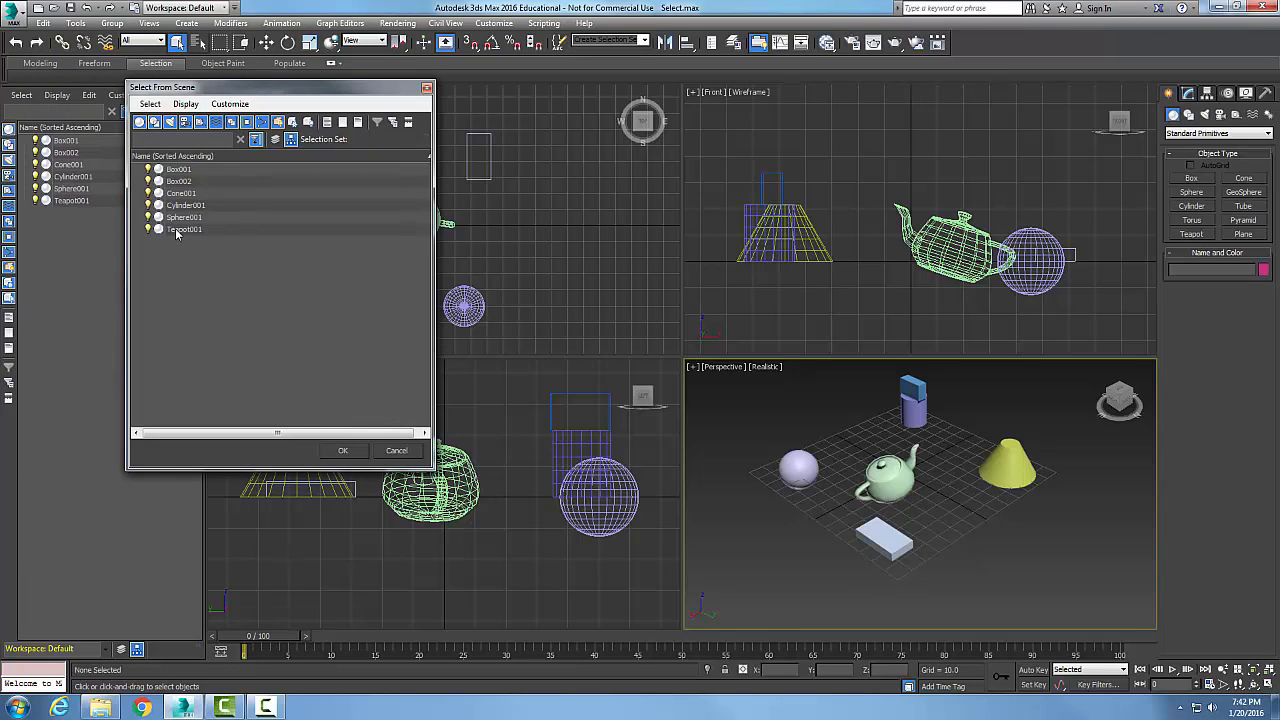
left_click(185, 229)
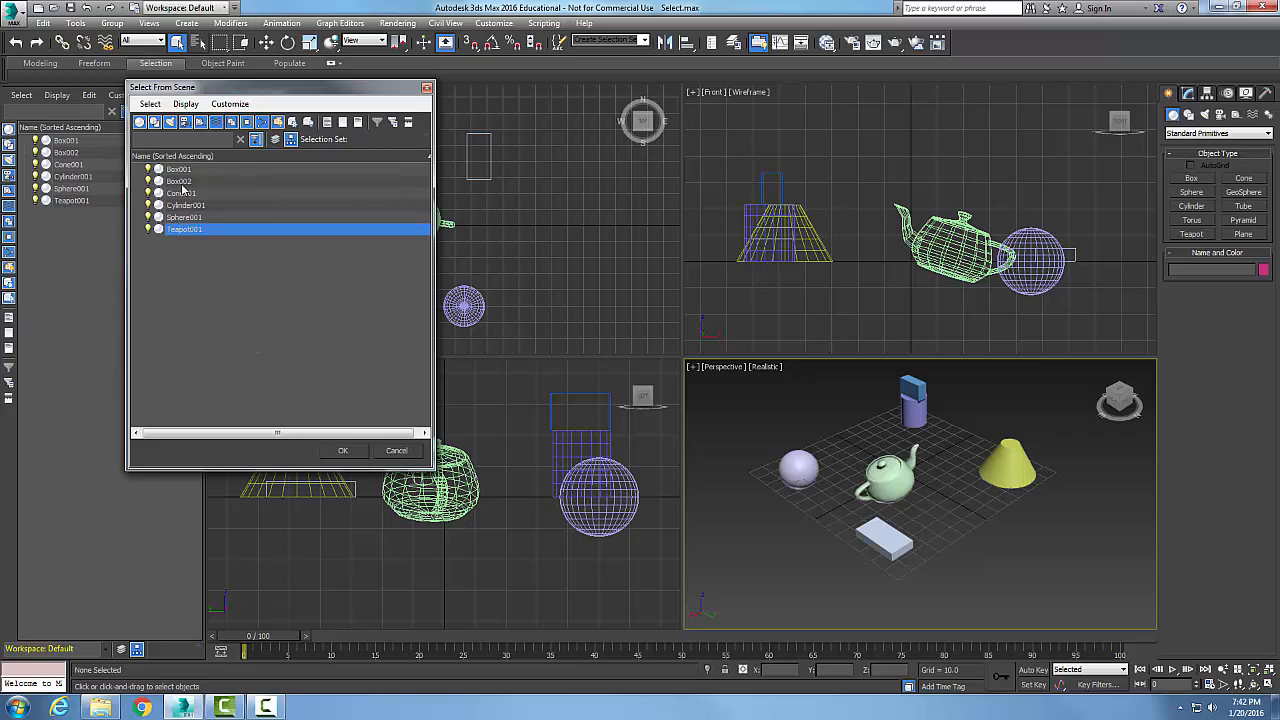
left_click(185, 205)
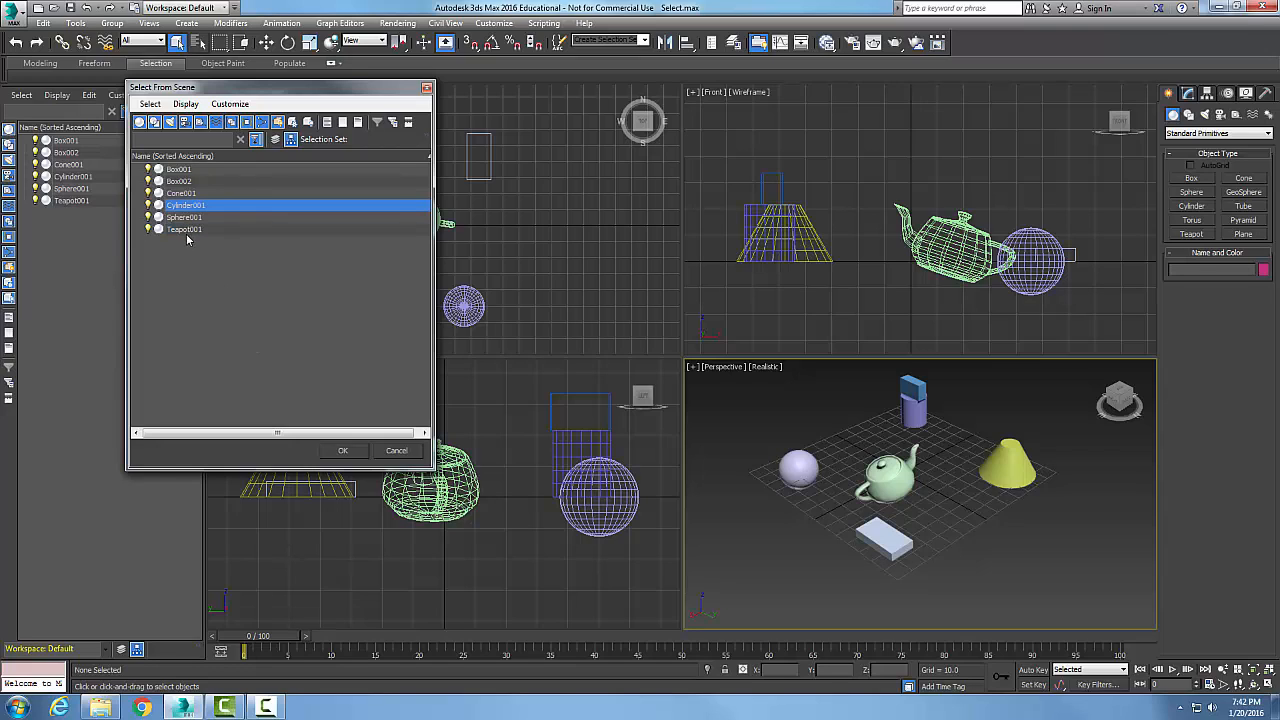
left_click(184, 229)
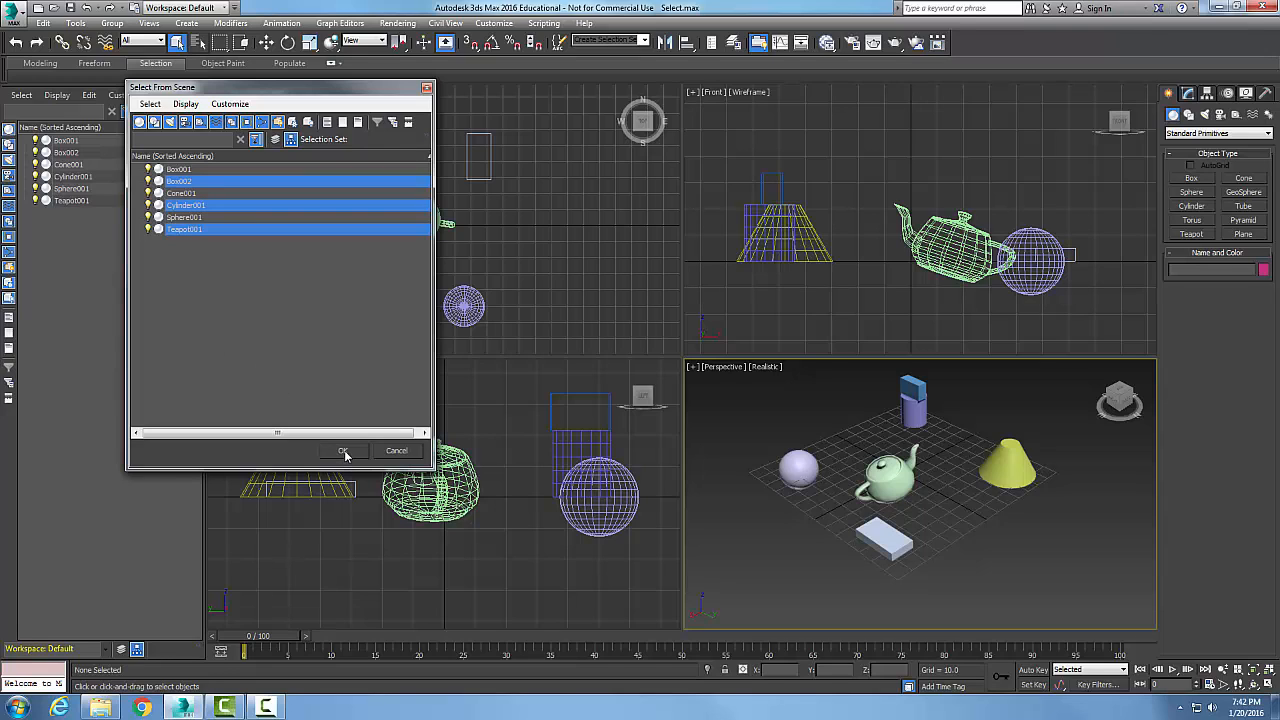
left_click(343, 450)
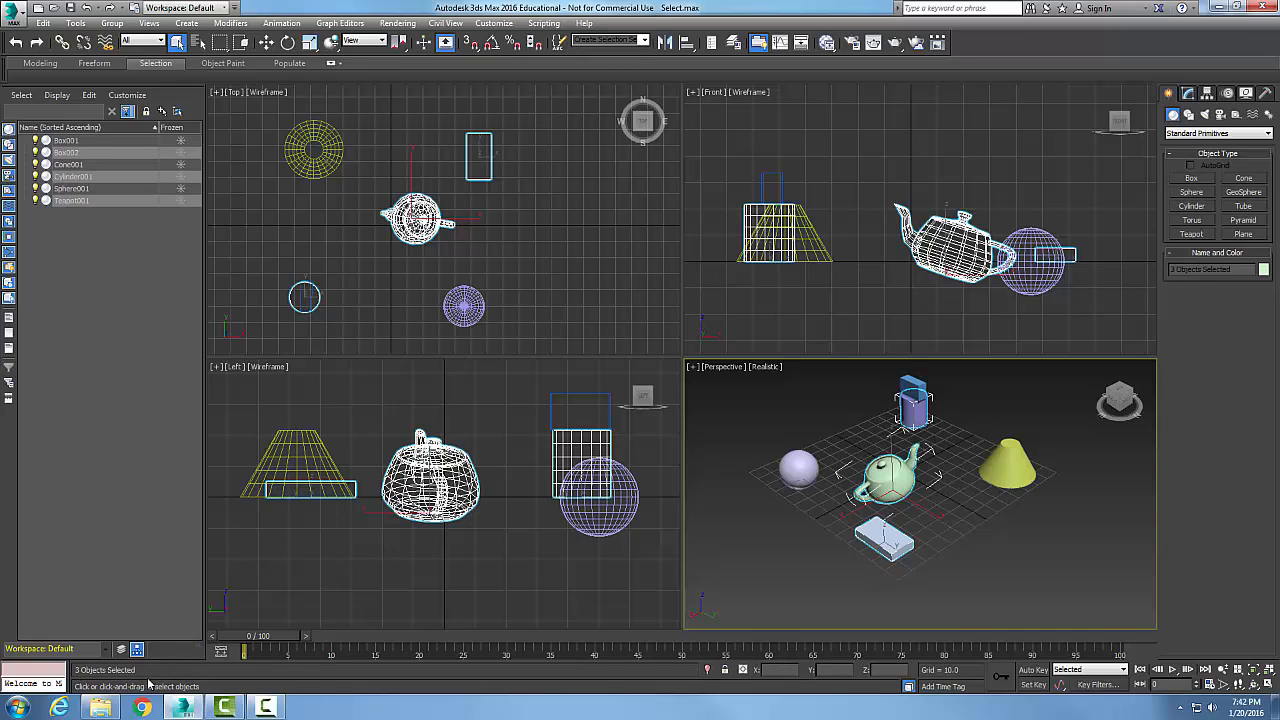
mouse_move(966, 578)
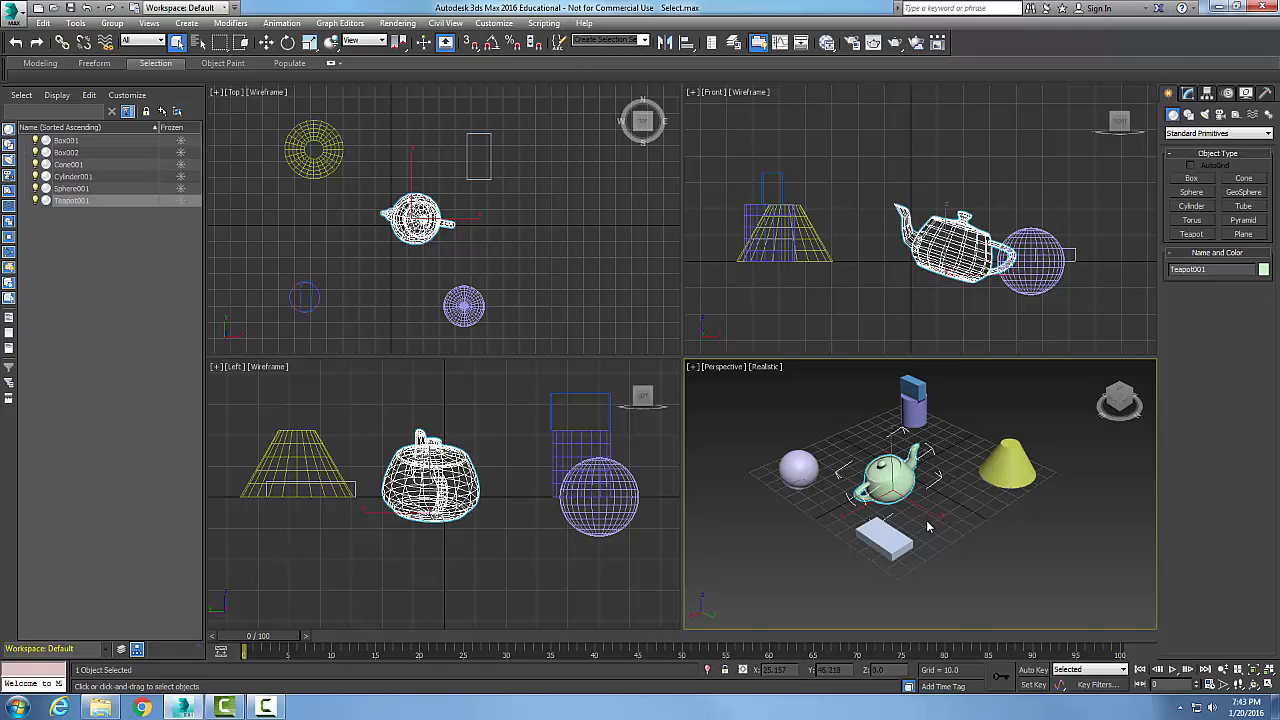
mouse_move(969, 543)
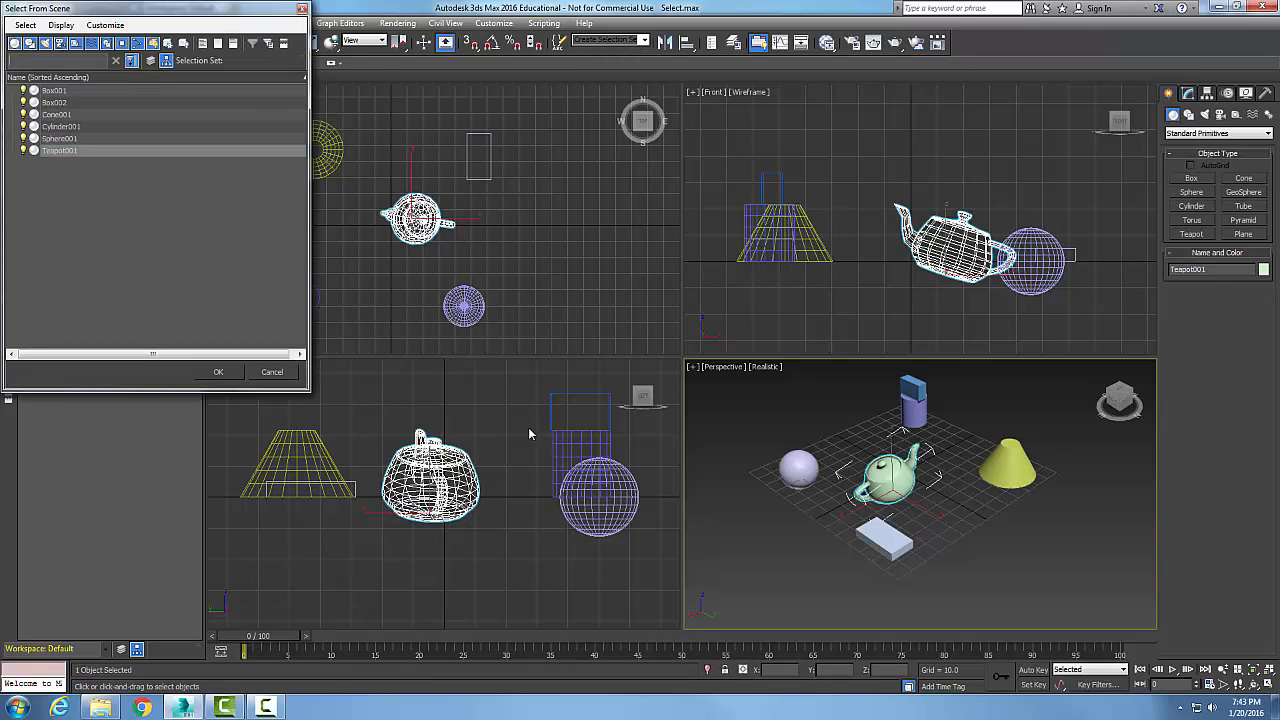
mouse_move(143, 120)
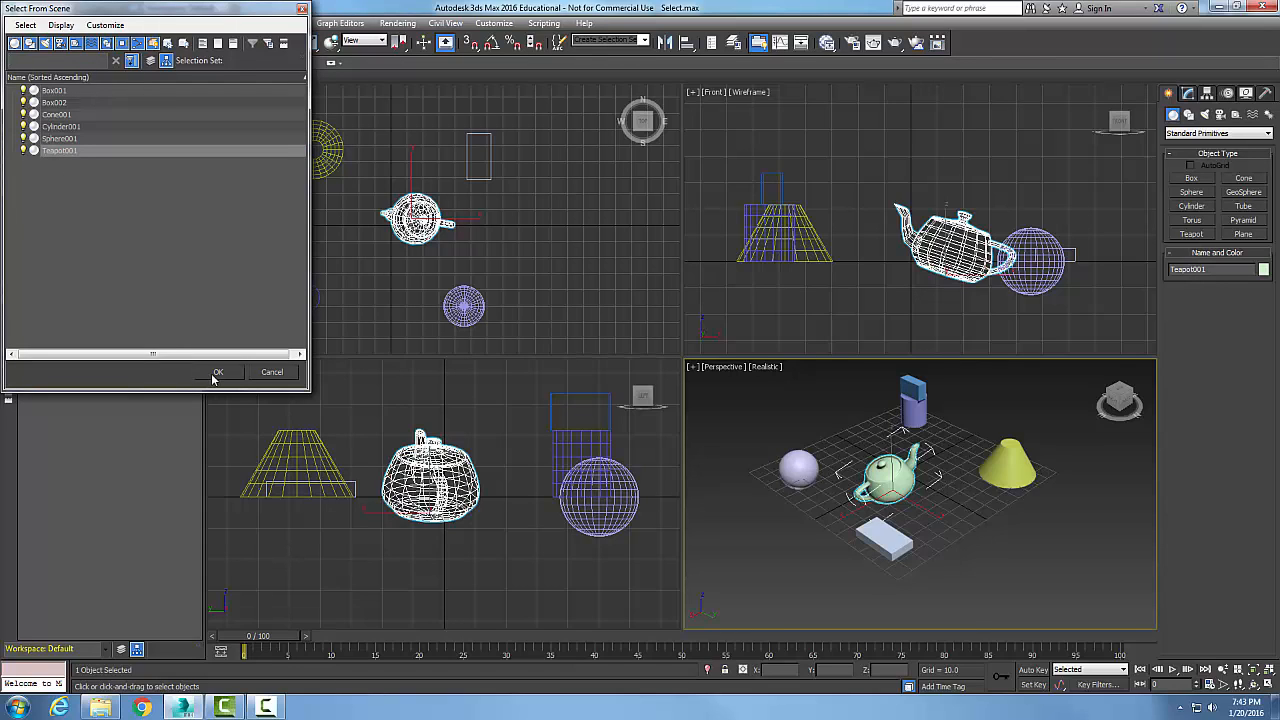
left_click(217, 372)
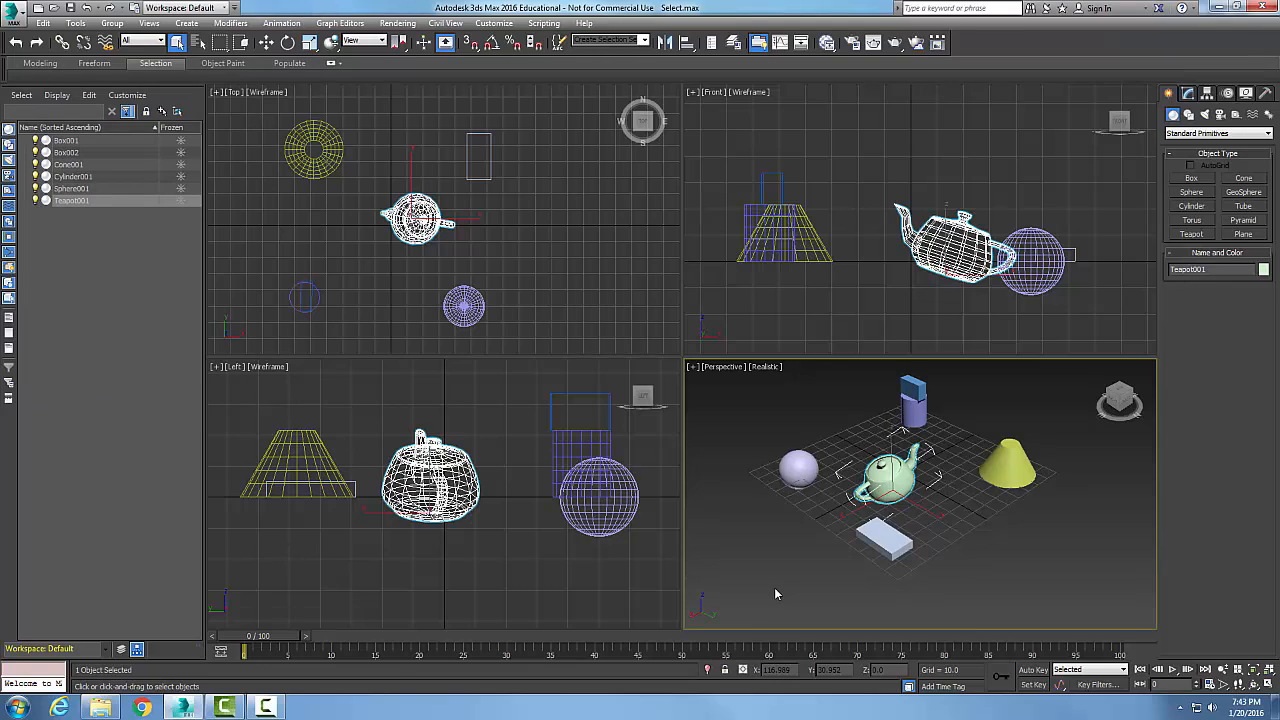